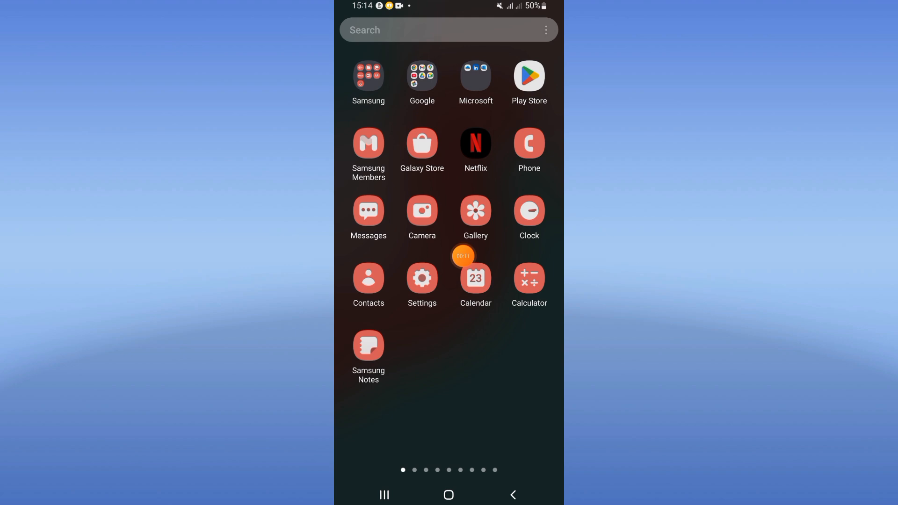
# Search the Settings apps list for "redd" and open Reddit's App info page
pyautogui.click(421, 277)
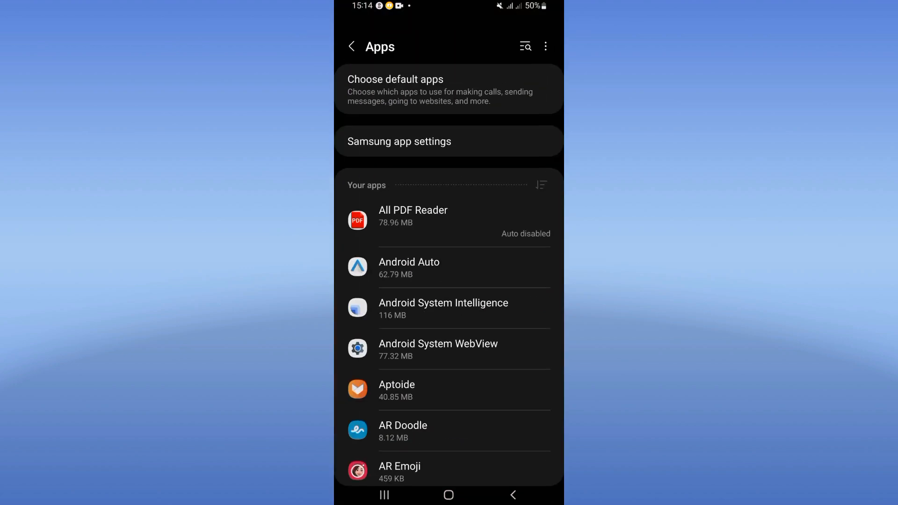
pyautogui.write('redd')
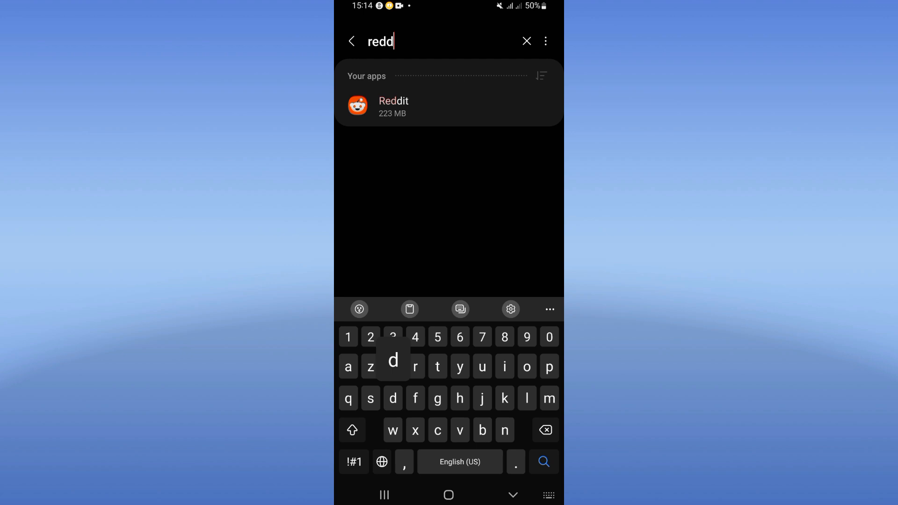
pyautogui.click(449, 107)
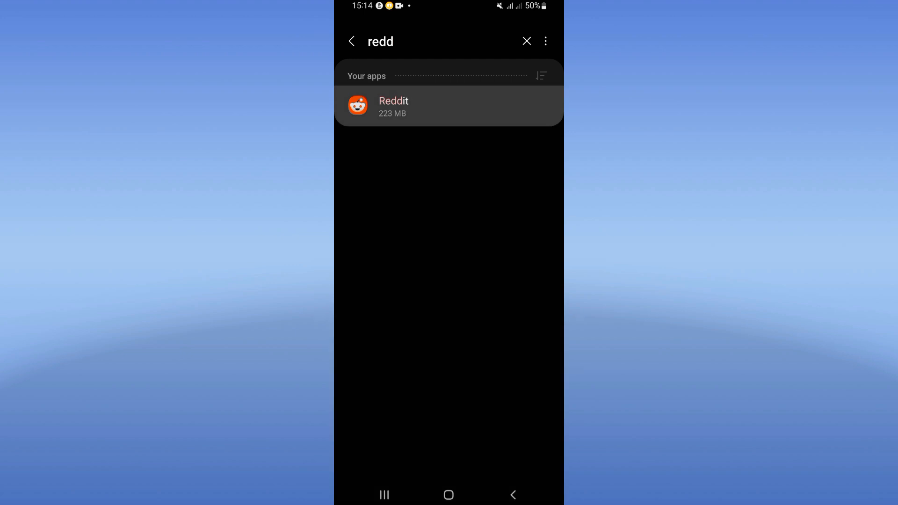
pyautogui.click(449, 107)
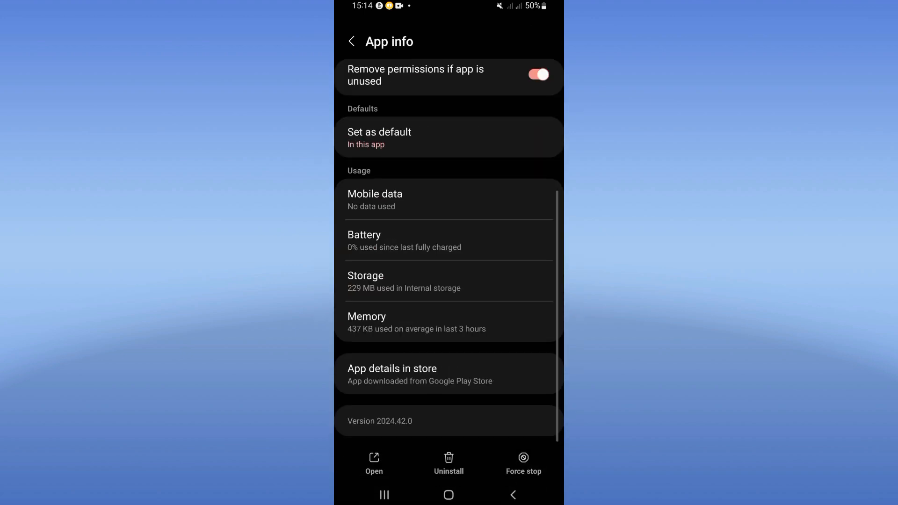
# Force stop Reddit, confirm with OK, and go back to the home screen
pyautogui.click(449, 281)
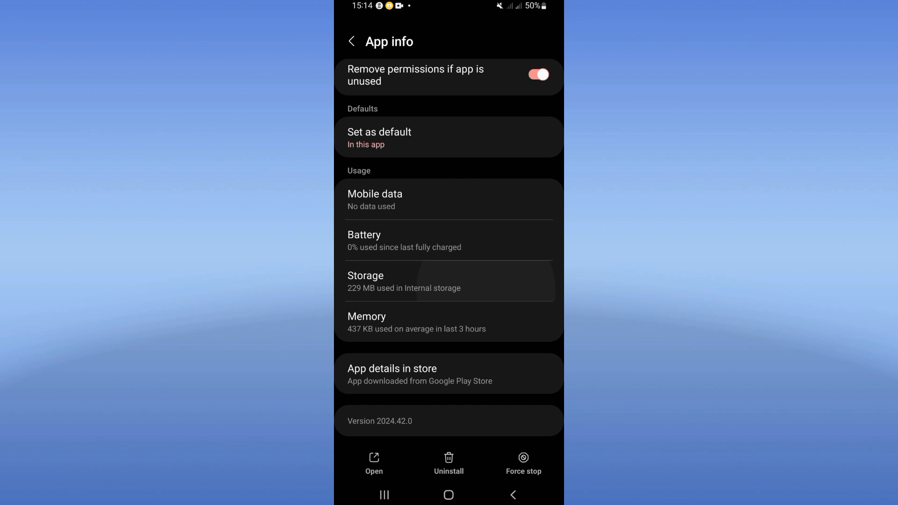
pyautogui.click(448, 281)
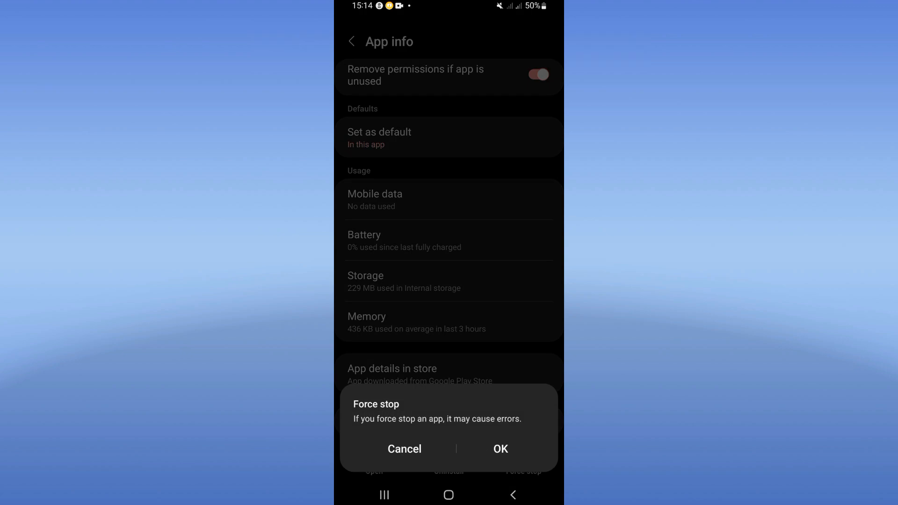
pyautogui.click(404, 449)
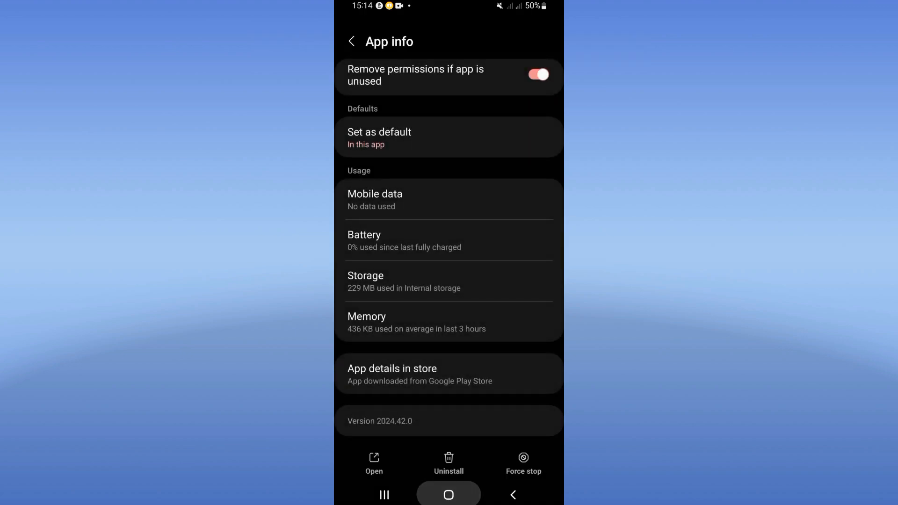
pyautogui.click(448, 494)
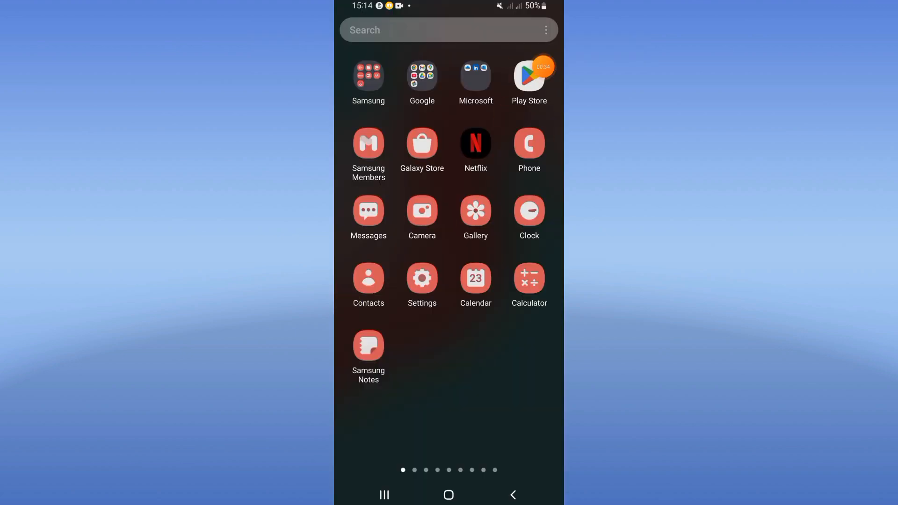